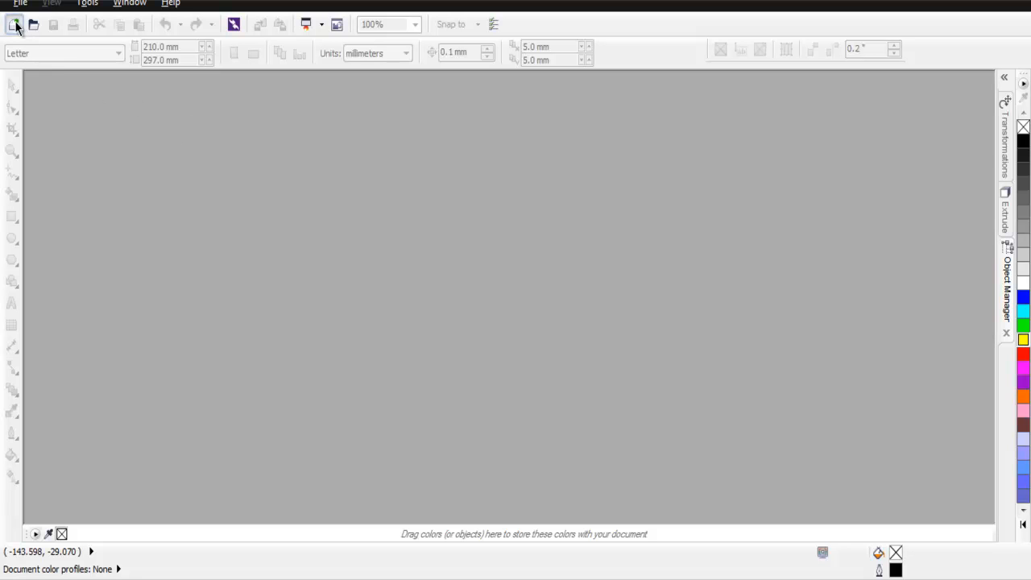
- Create a new A4 portrait document, 210 × 297 mm
left_click(14, 25)
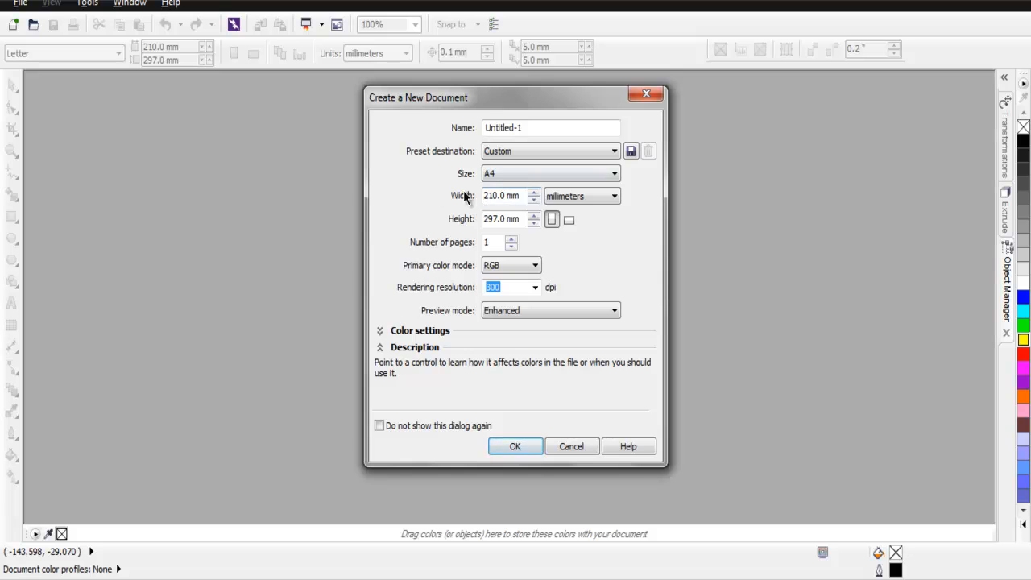
mouse_move(472, 184)
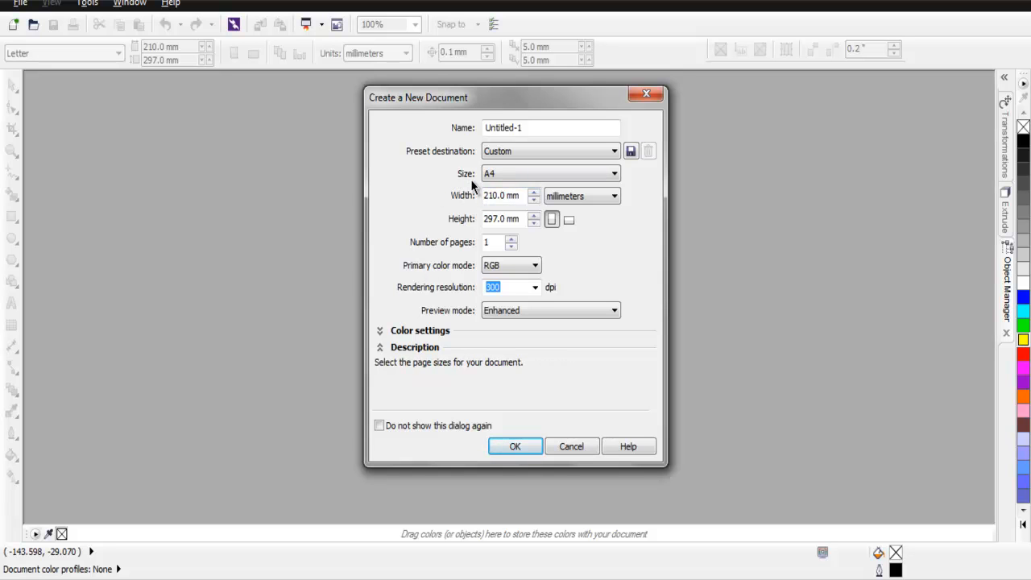
left_click(551, 174)
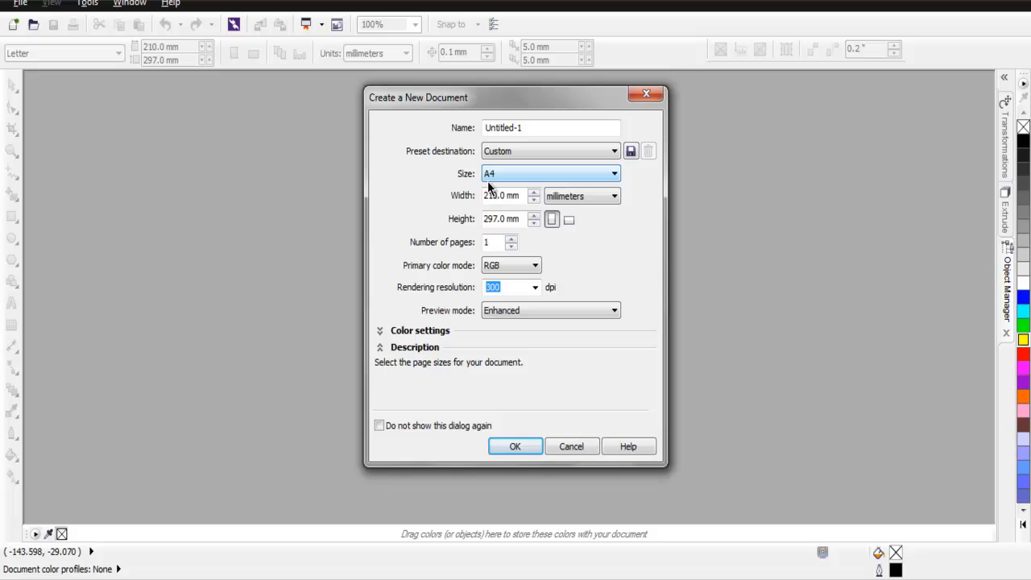
left_click(514, 446)
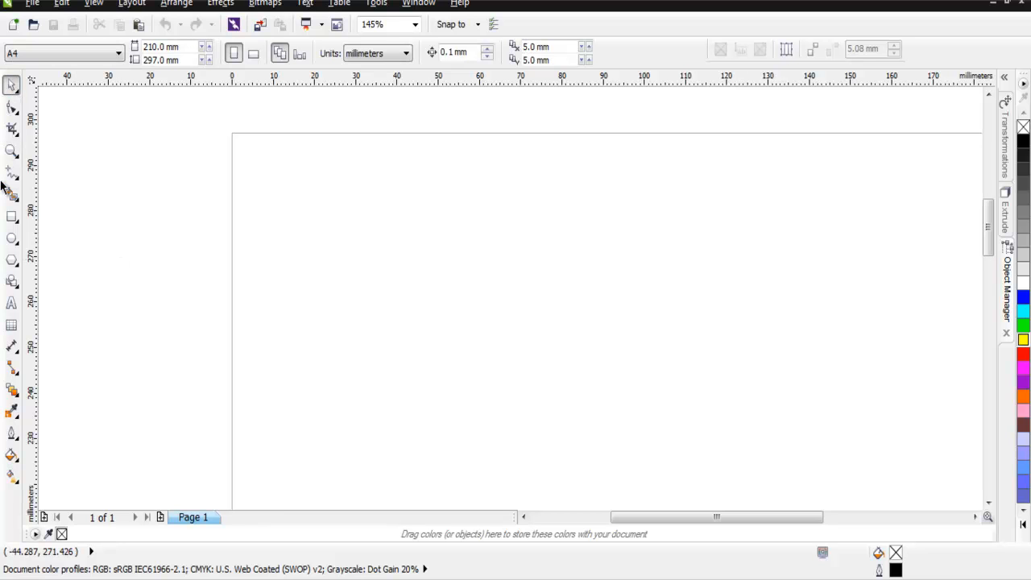
mouse_move(11, 301)
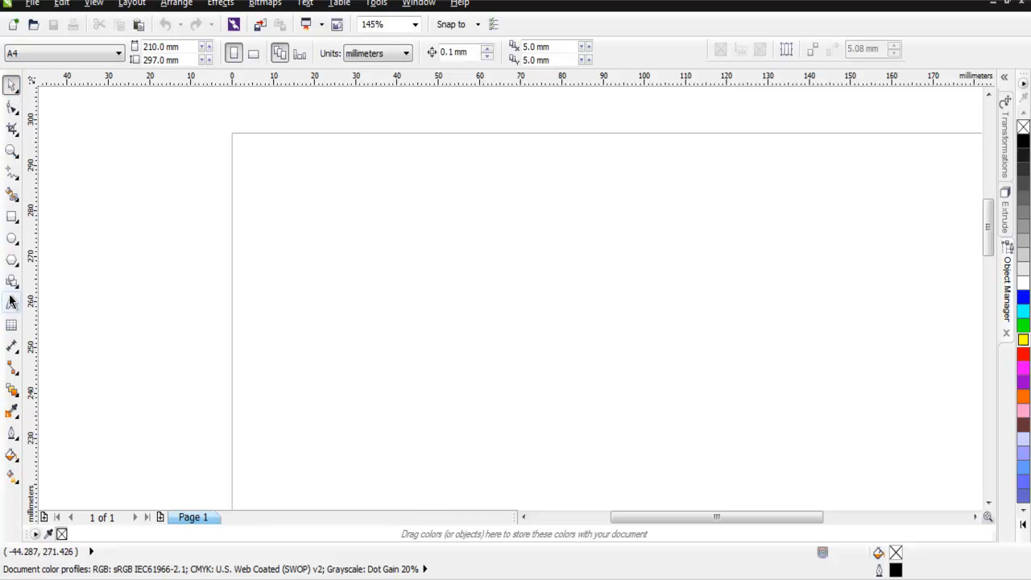
mouse_move(12, 325)
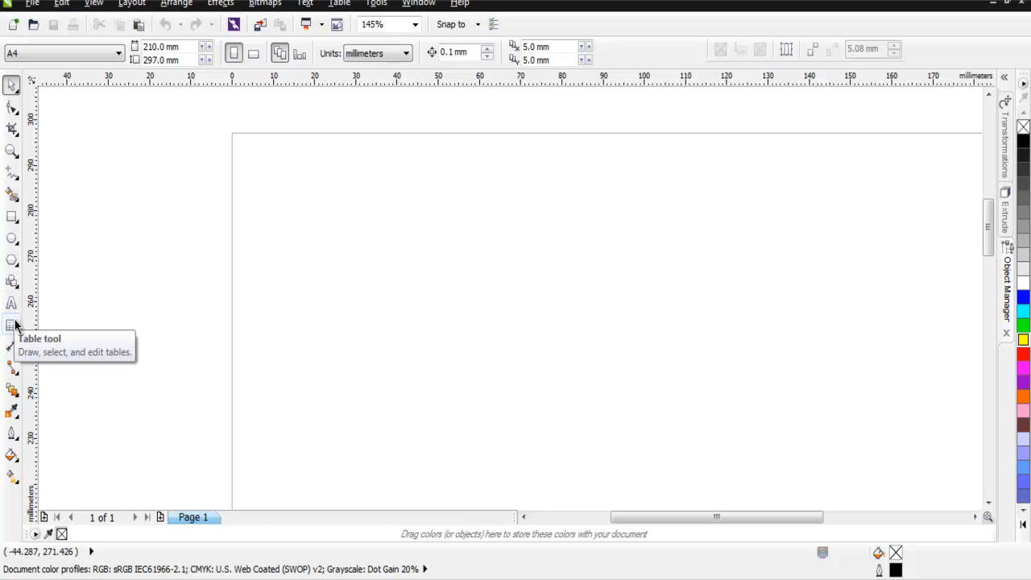
mouse_move(14, 329)
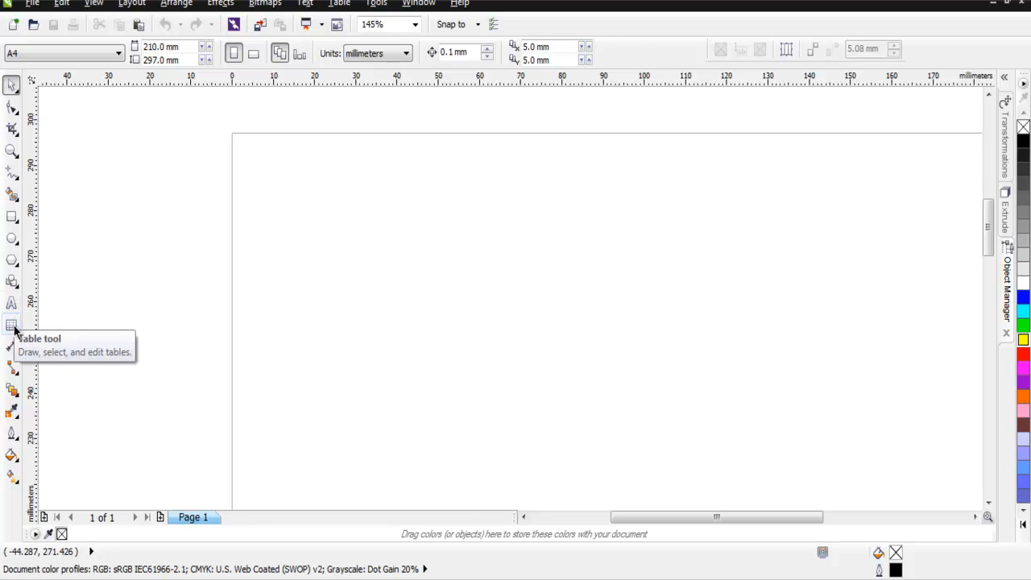
- Draw a 4-row by 4-column table in the page's upper-left area
left_click(12, 324)
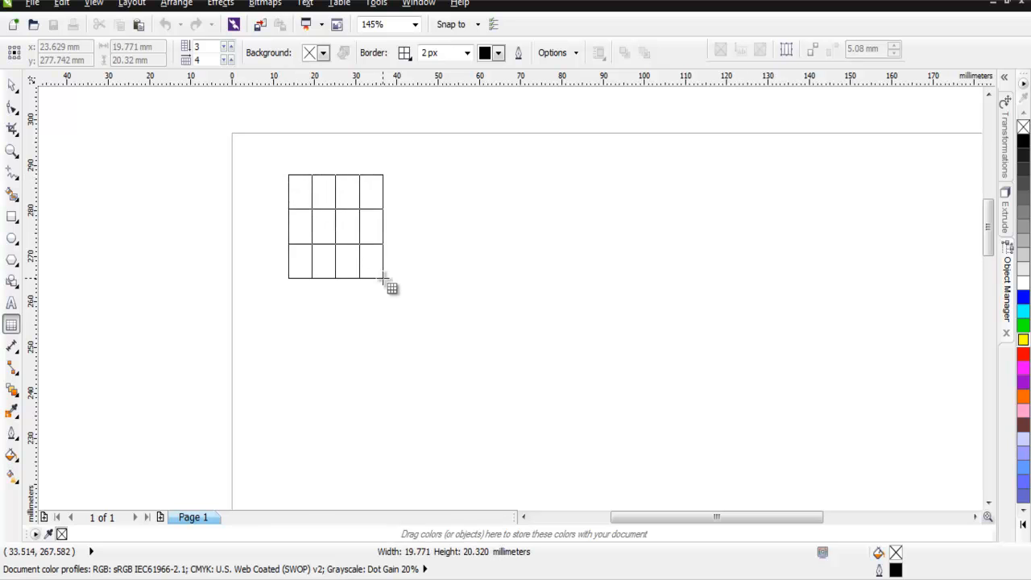
left_click_drag(382, 278, 556, 395)
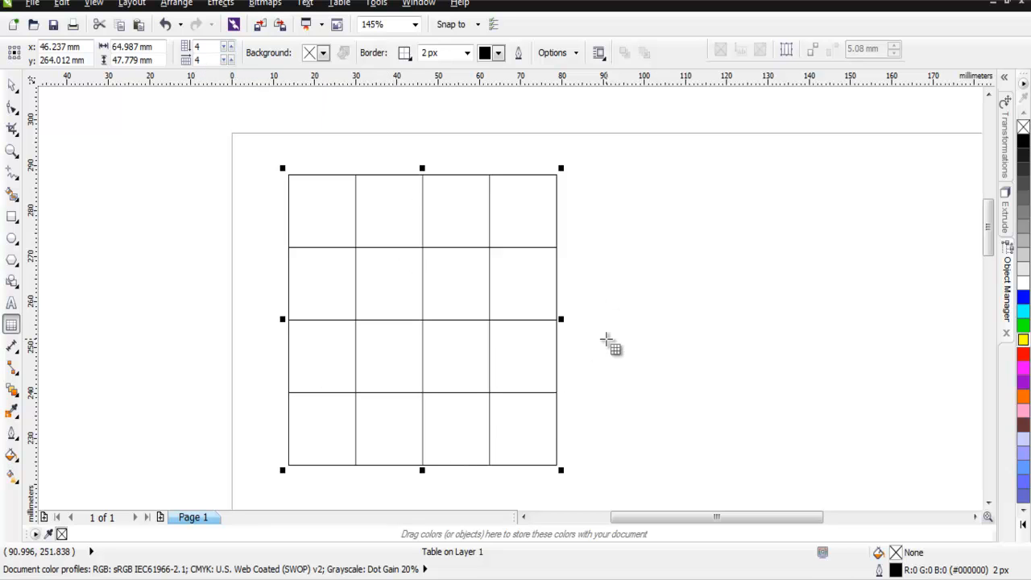
mouse_move(634, 336)
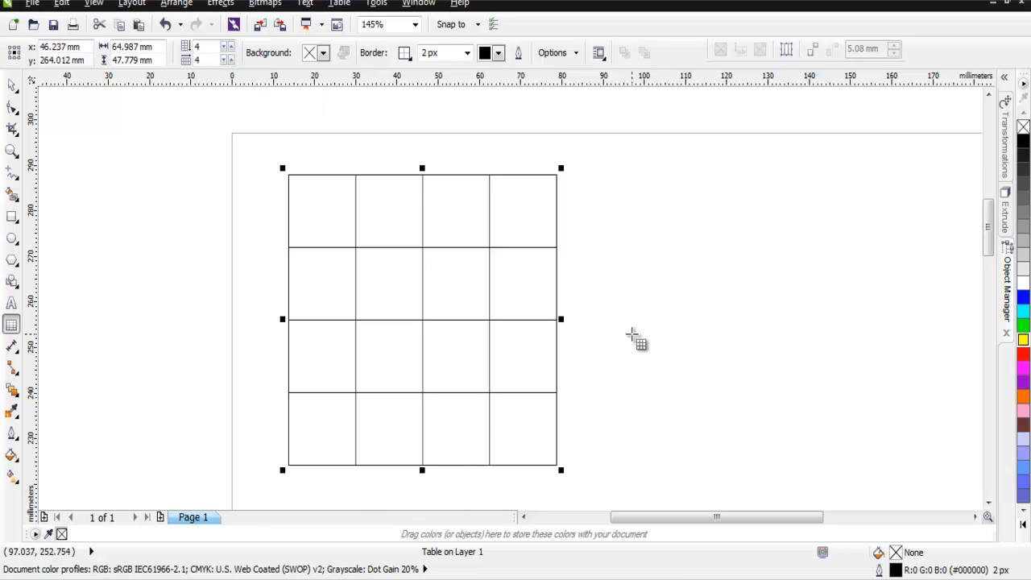
- Fill the table background green, then change it to dark blue
left_click(322, 52)
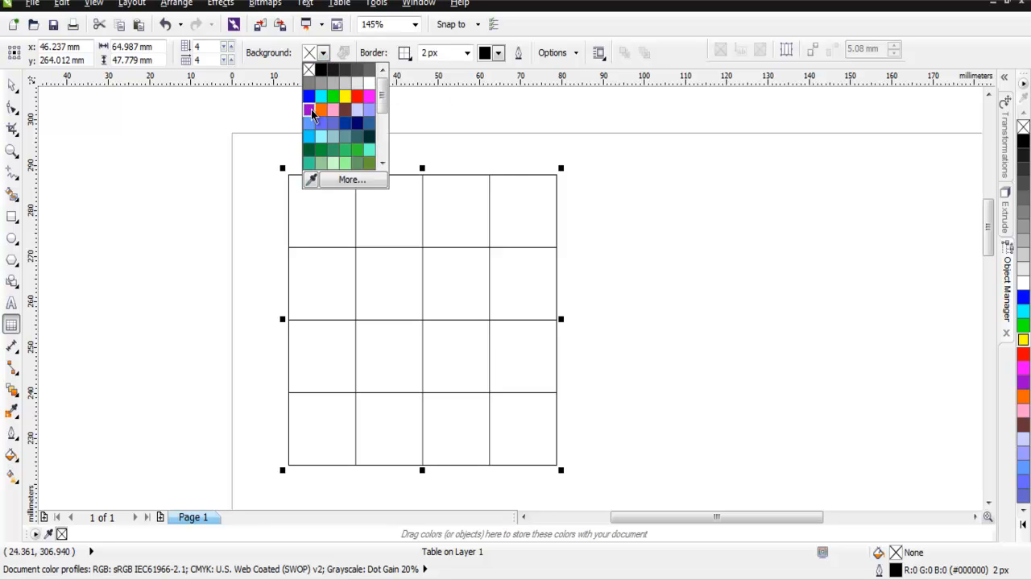
left_click(310, 110)
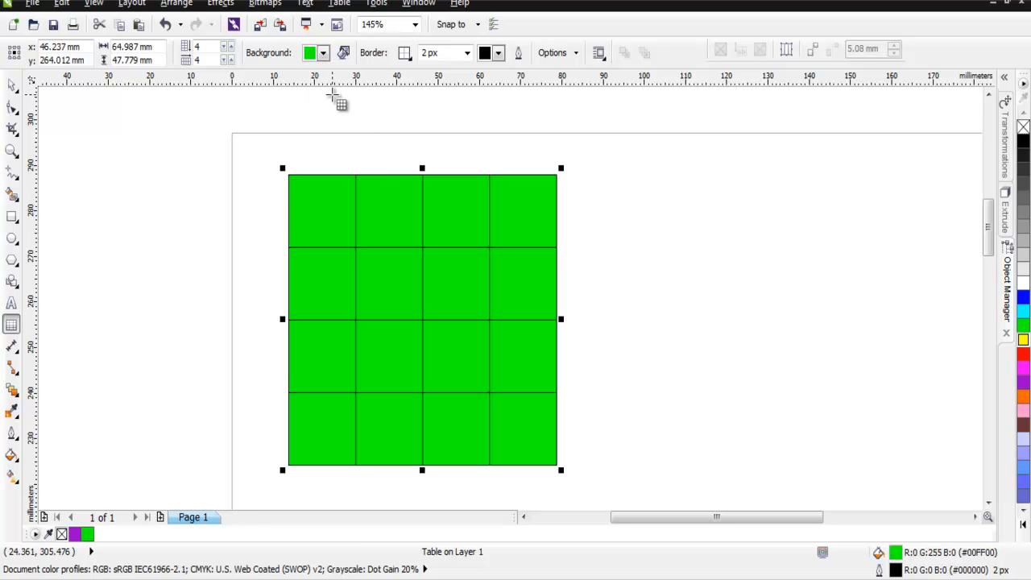
left_click(323, 52)
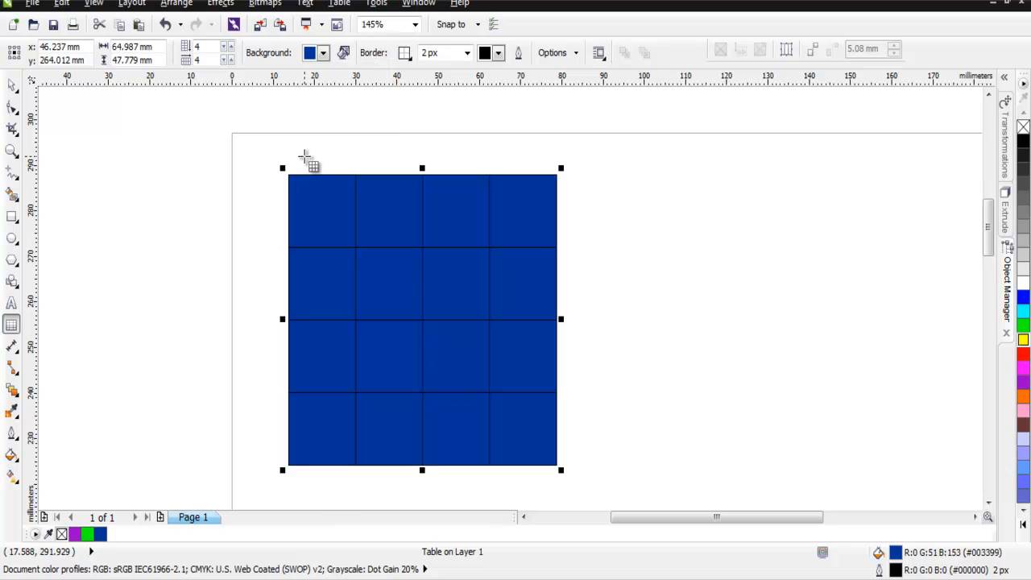
mouse_move(368, 208)
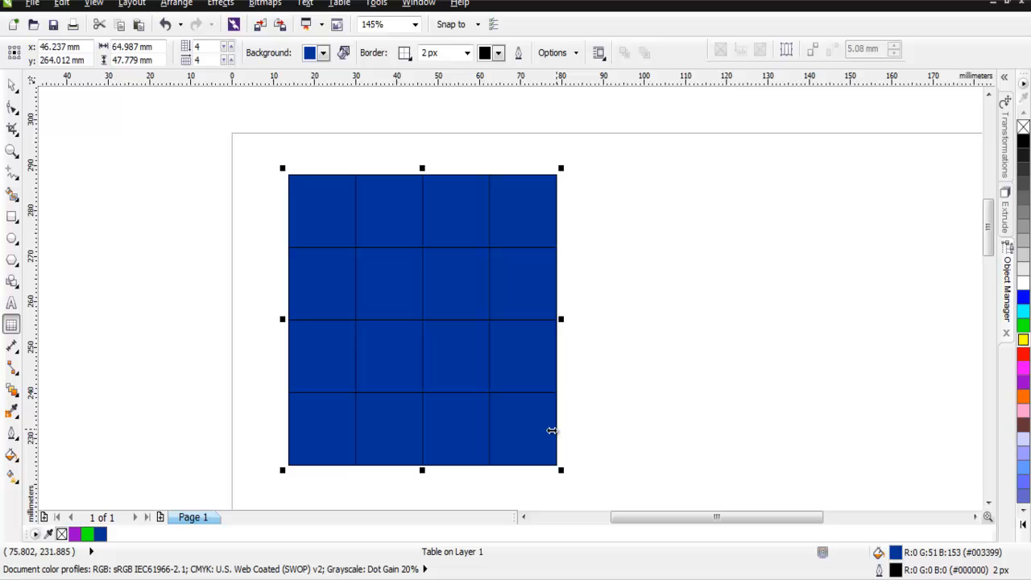
mouse_move(352, 342)
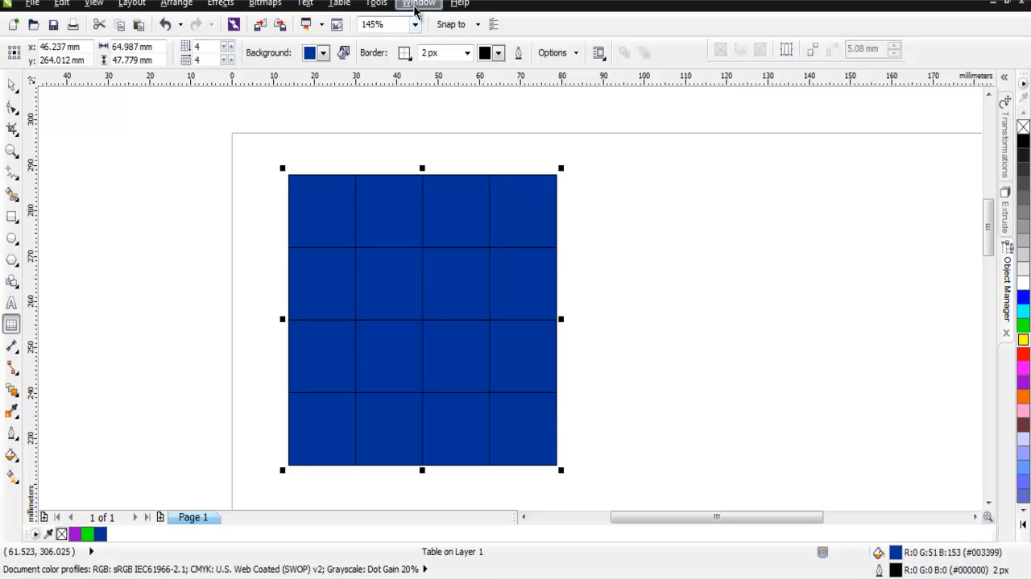
- Open the Window menu's list of dockers
left_click(419, 4)
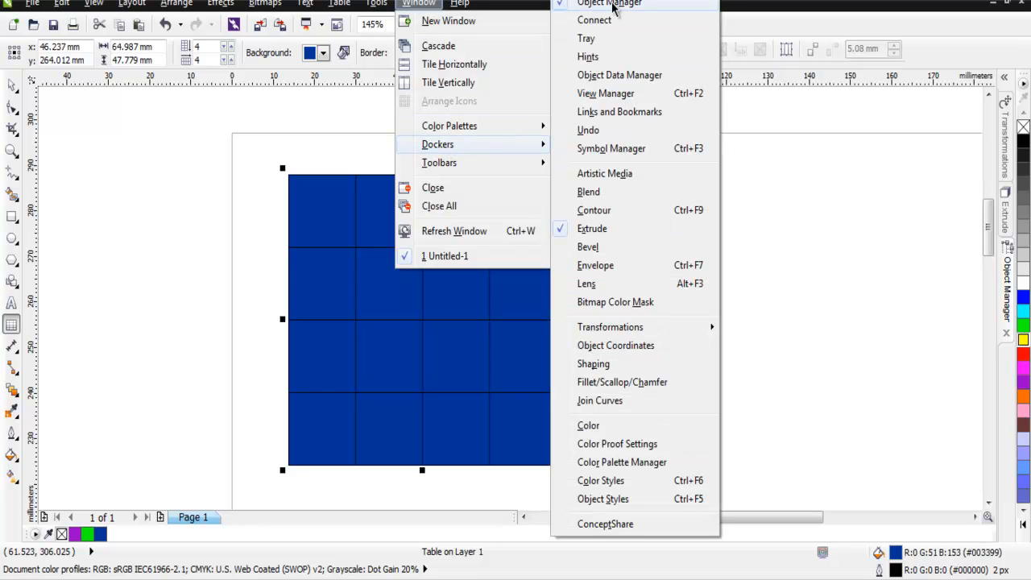
mouse_move(1007, 294)
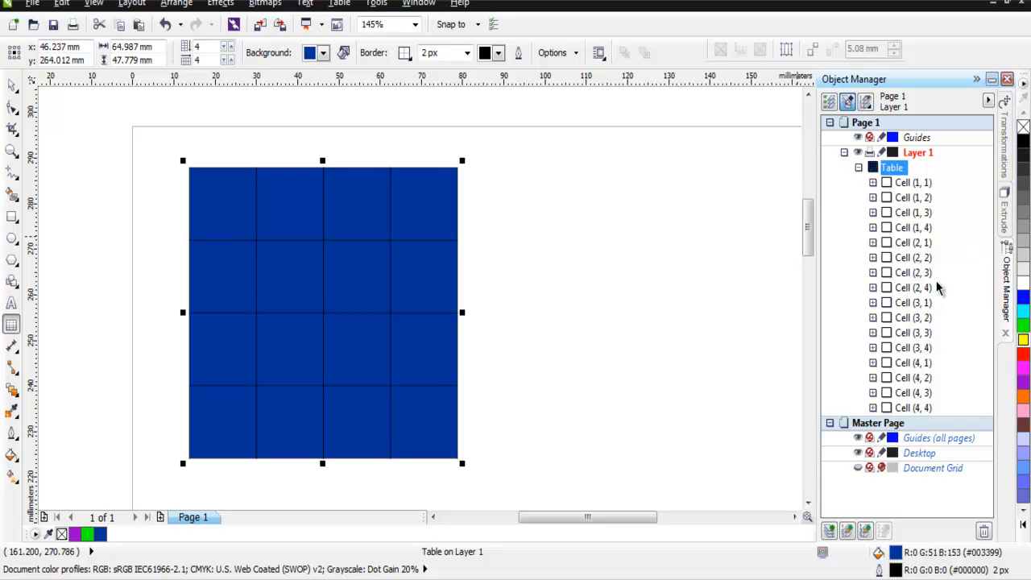
mouse_move(903, 185)
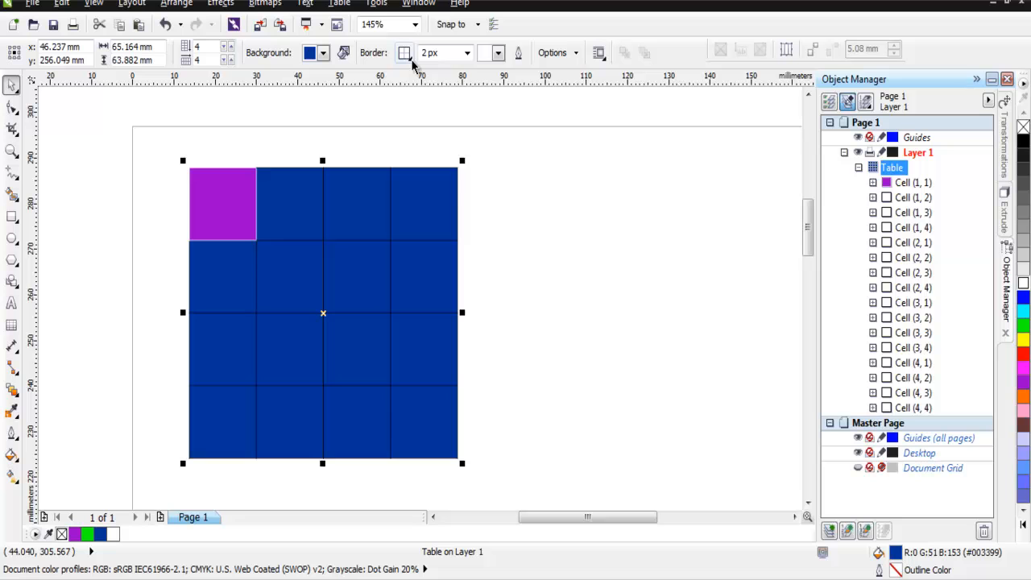
- Set all table borders to 8 px width and deselect to view
left_click(405, 52)
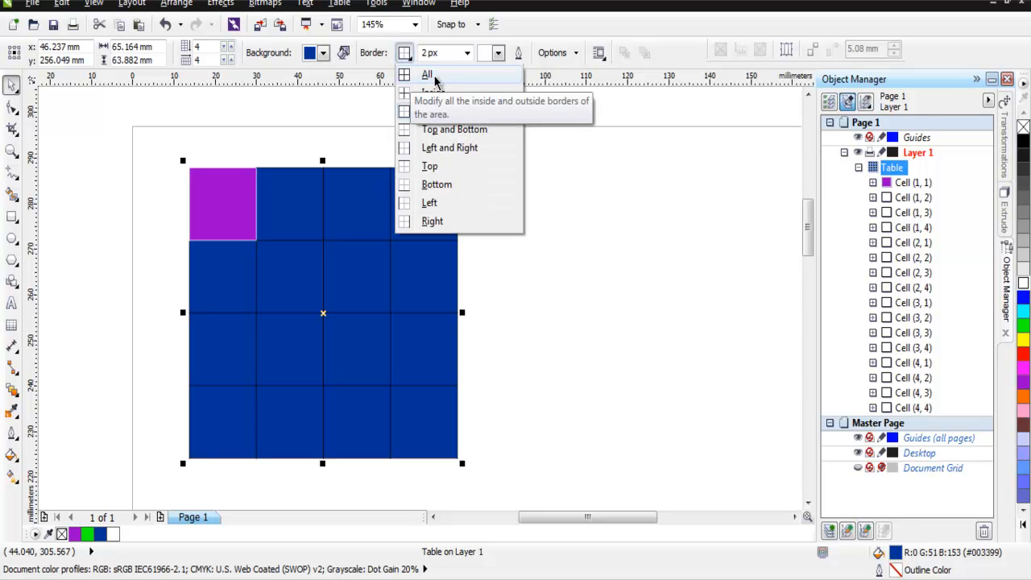
left_click(468, 52)
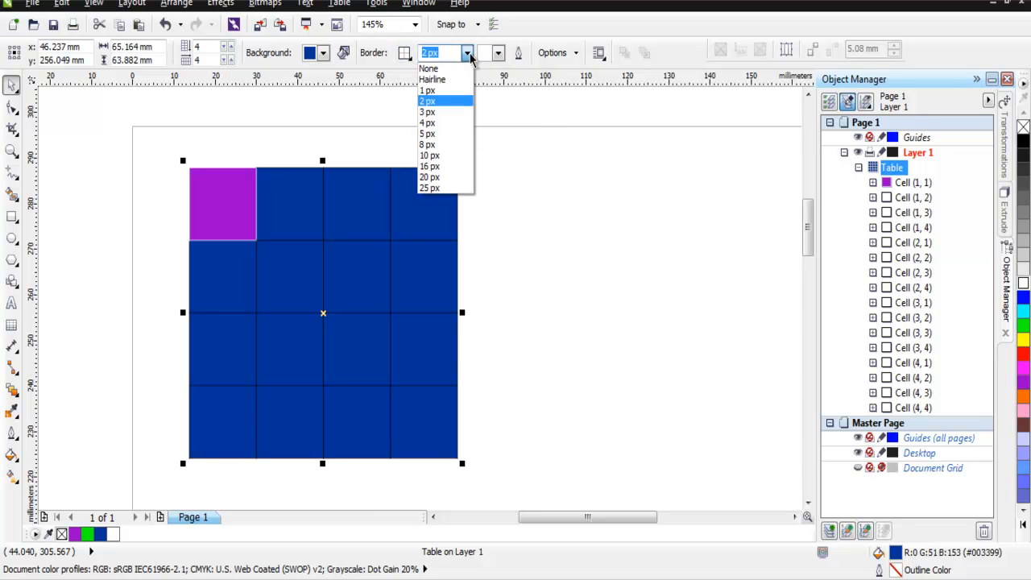
mouse_move(435, 145)
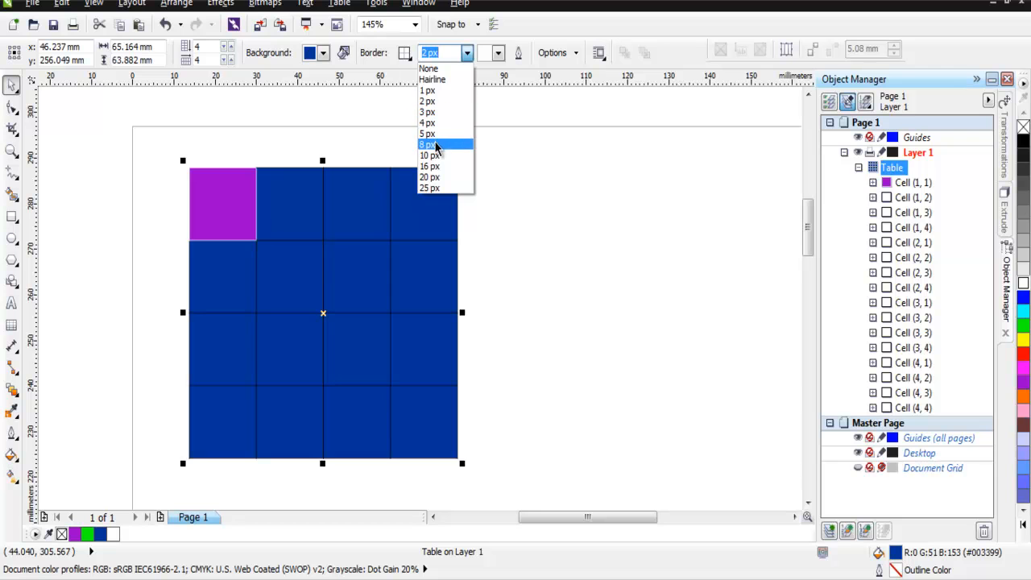
left_click(427, 144)
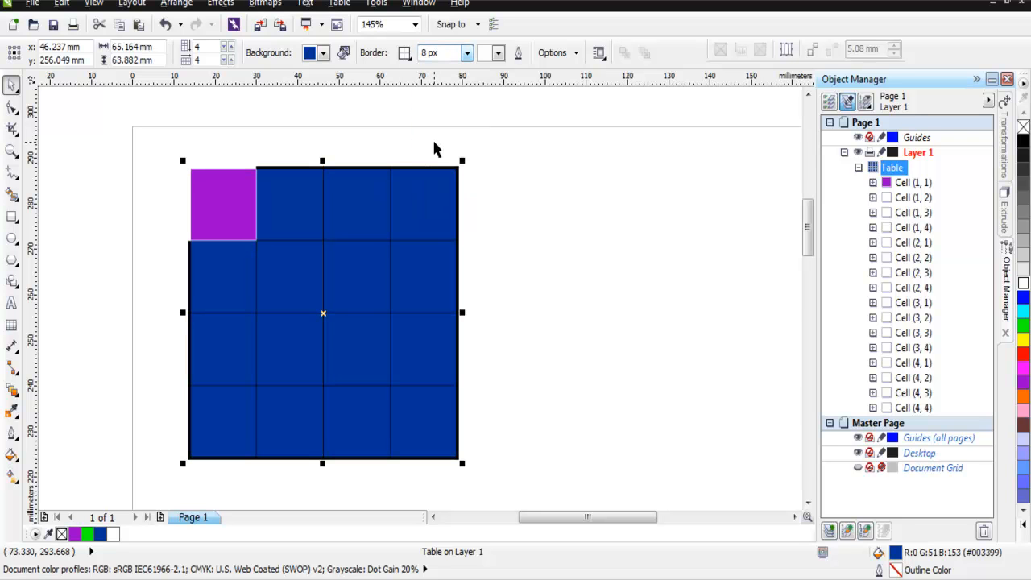
left_click(498, 52)
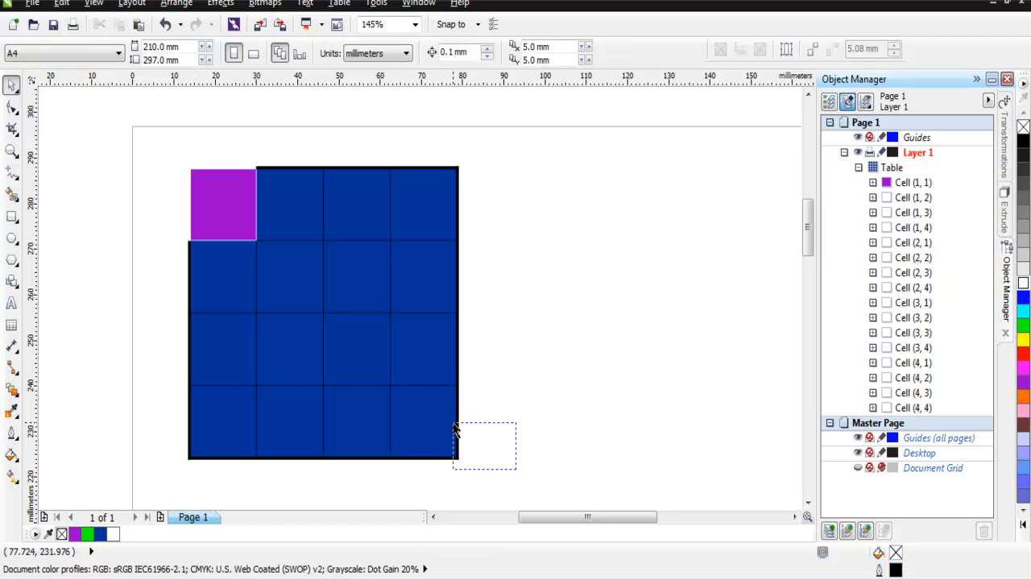
- Select top-row cells (1,2) through (1,4) and outline them in white
left_click(322, 313)
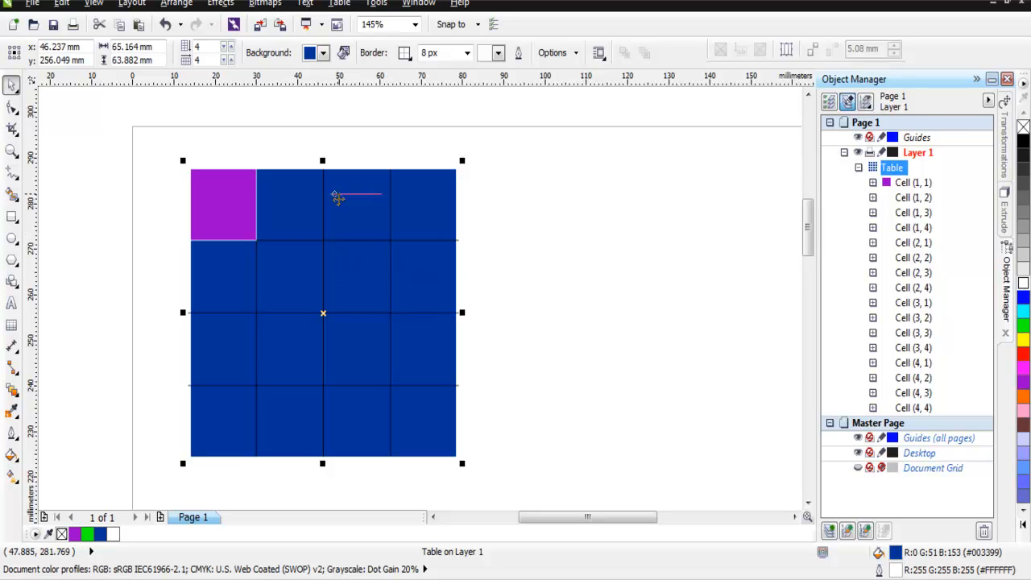
mouse_move(251, 335)
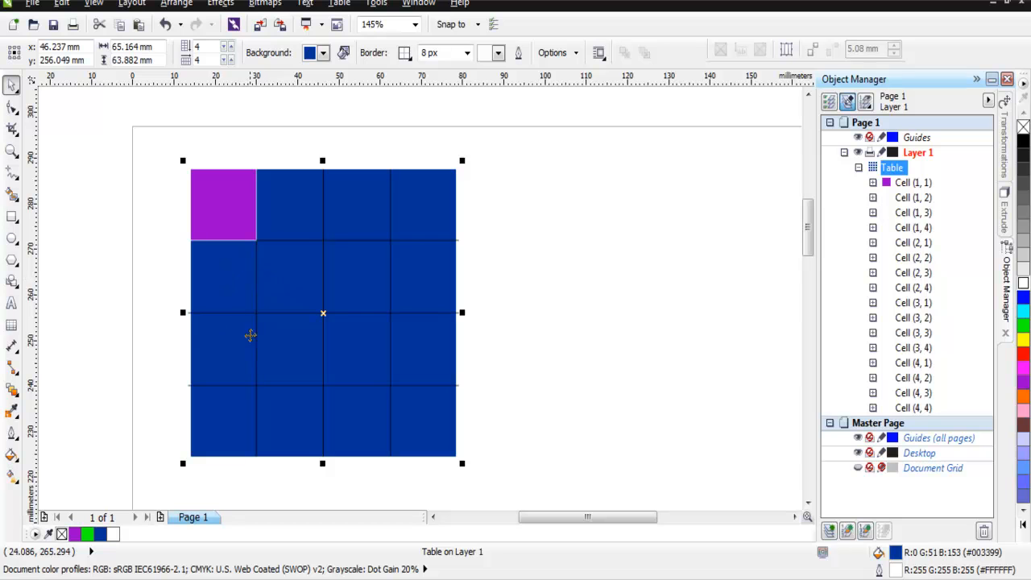
mouse_move(247, 219)
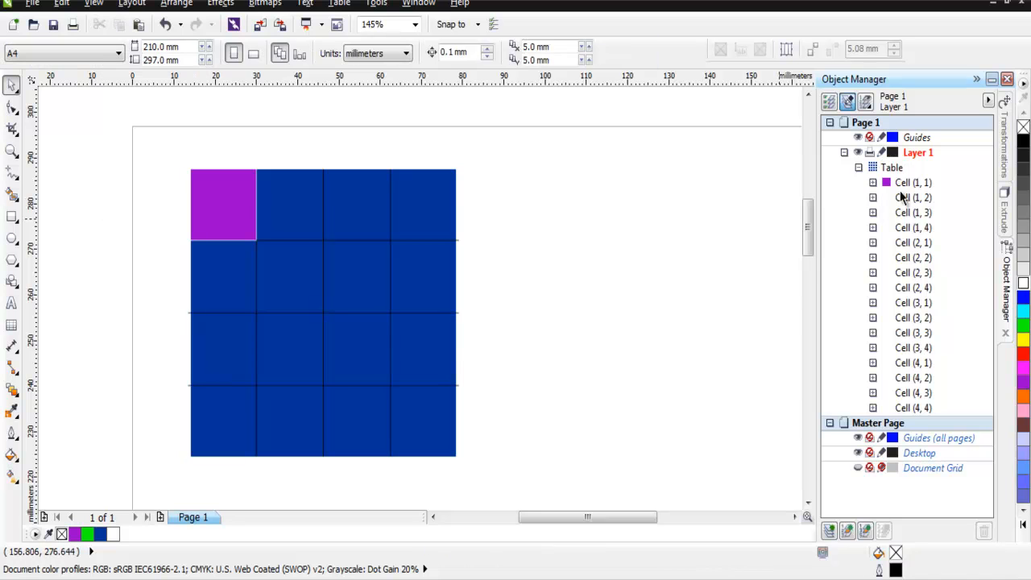
left_click(914, 198)
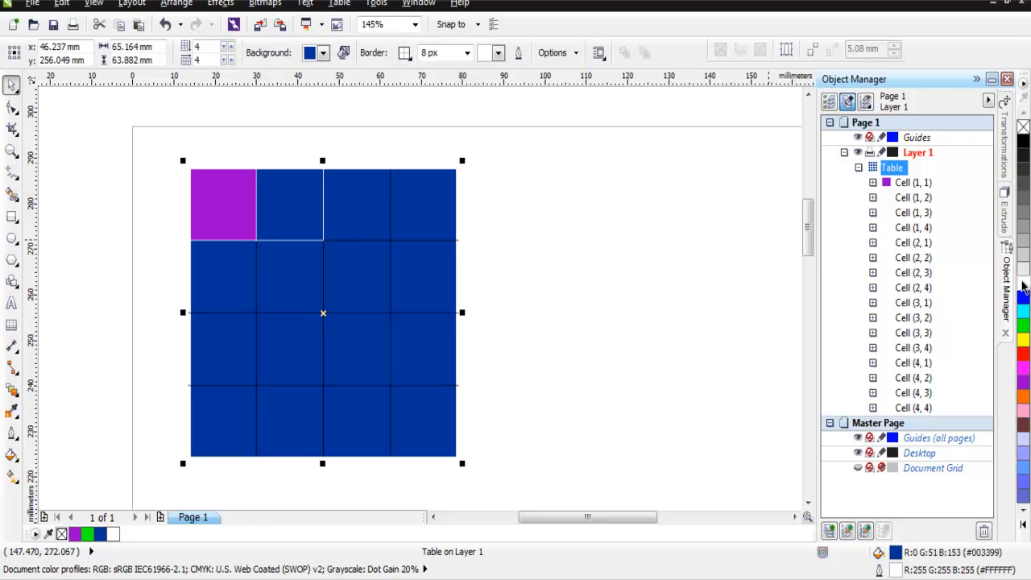
mouse_move(406, 245)
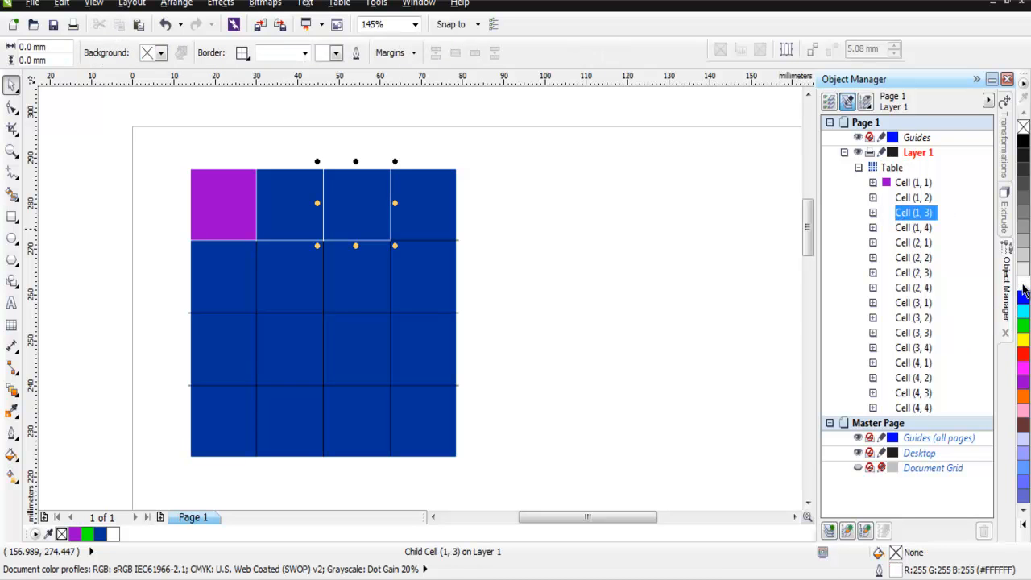
left_click(915, 227)
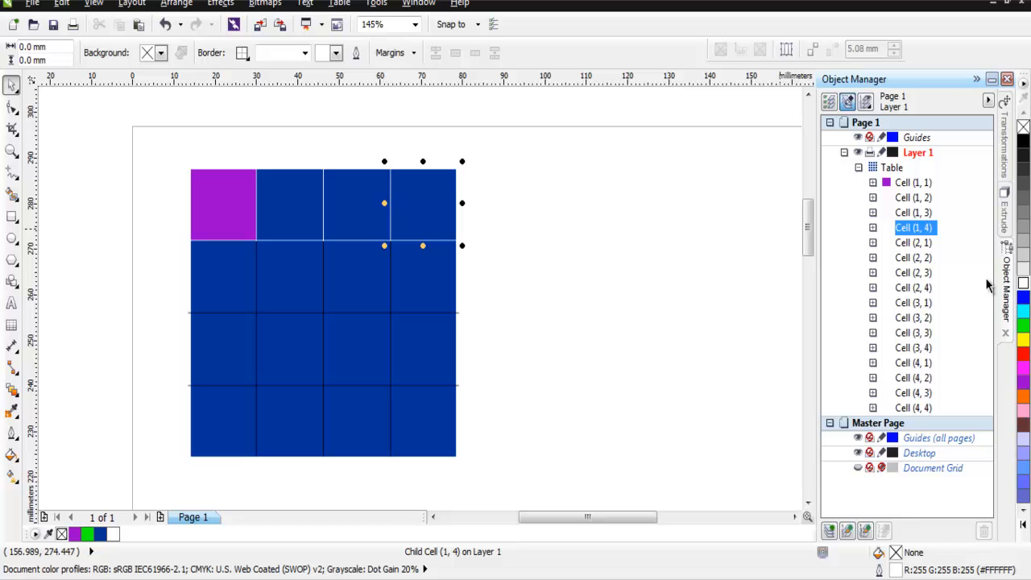
left_click(582, 239)
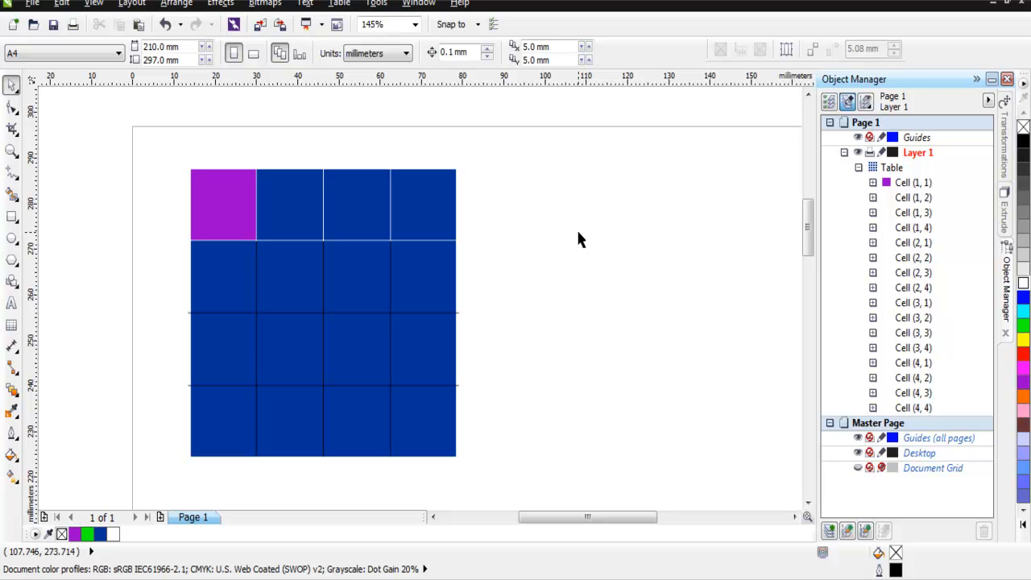
mouse_move(205, 208)
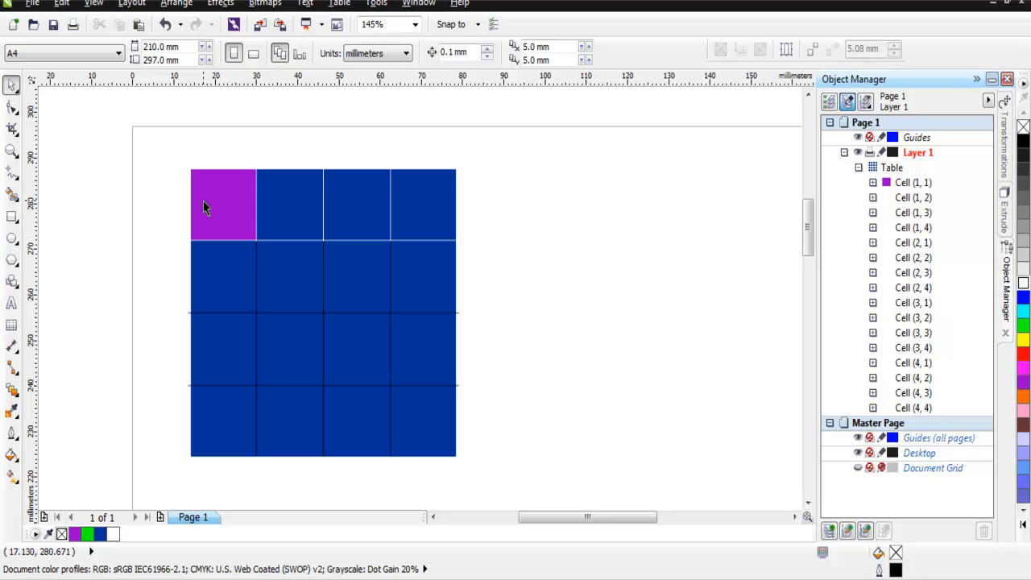
mouse_move(245, 221)
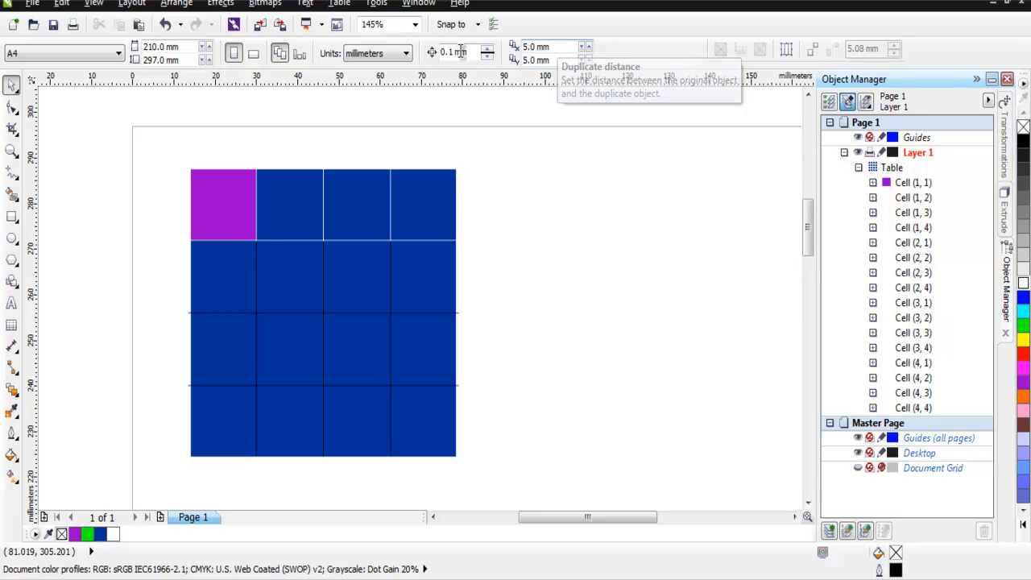
mouse_move(456, 52)
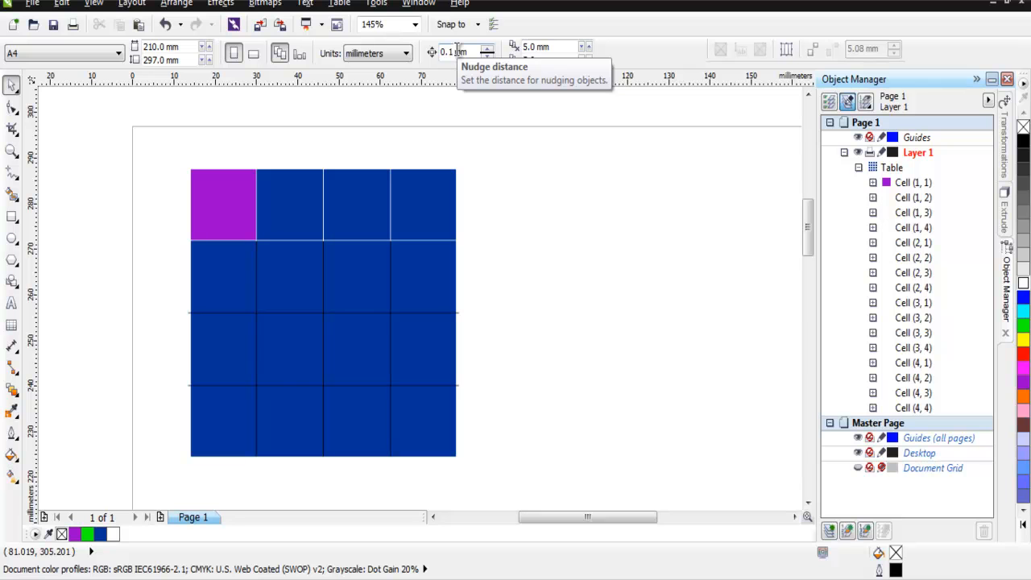
mouse_move(536, 47)
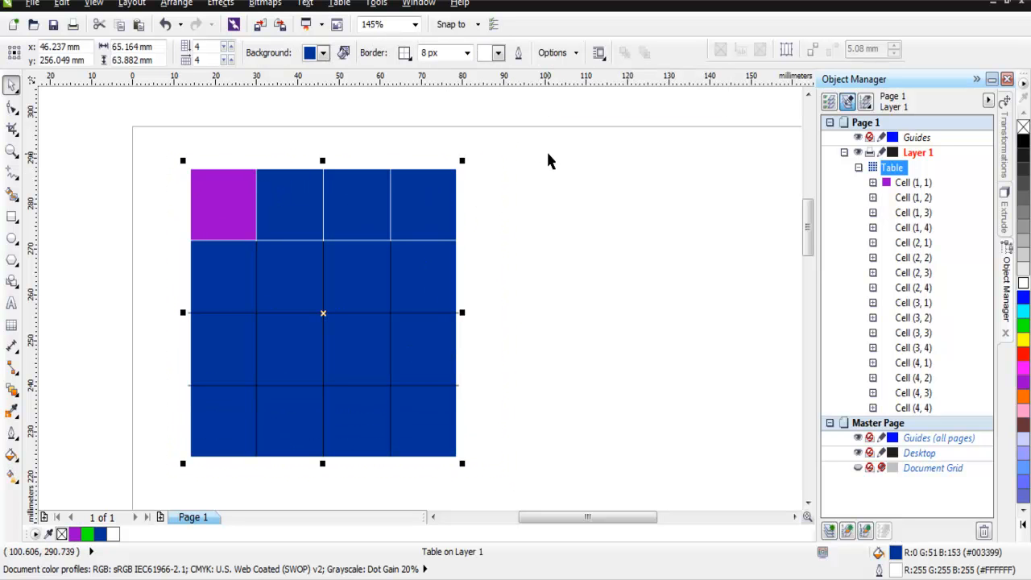
mouse_move(556, 52)
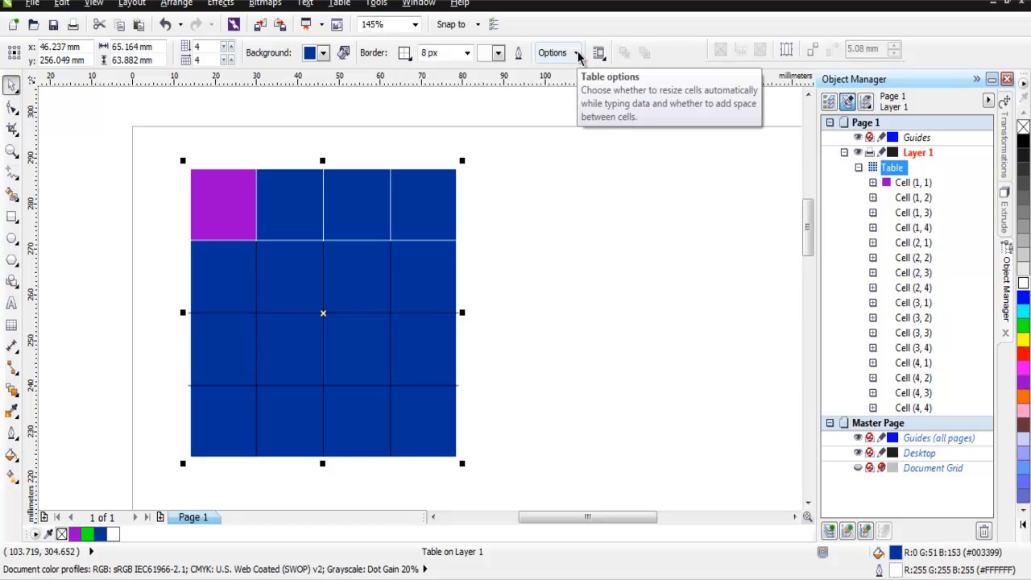
- Turn on separated cell borders with 2 mm horizontal and vertical spacing
left_click(552, 52)
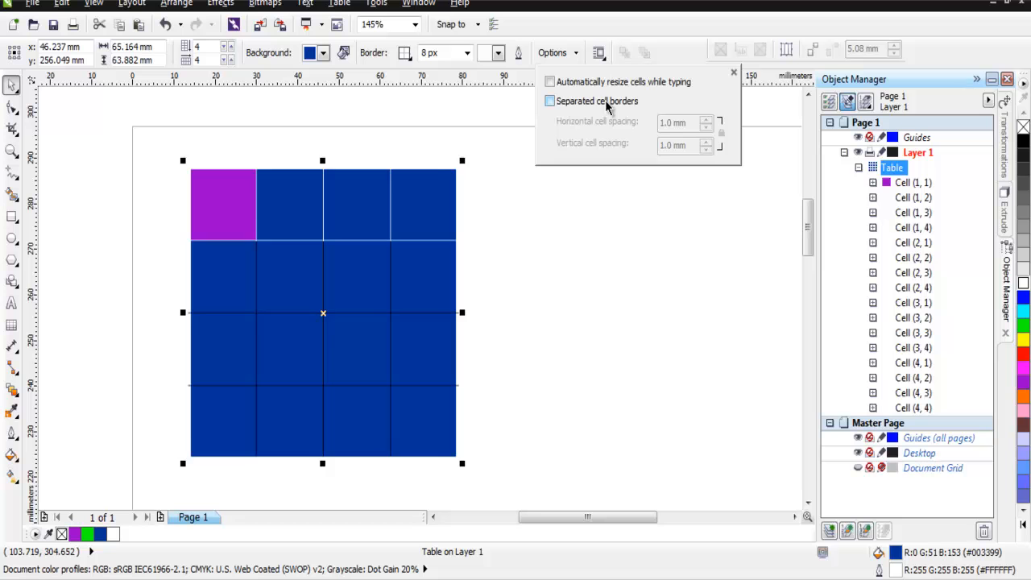
left_click(550, 100)
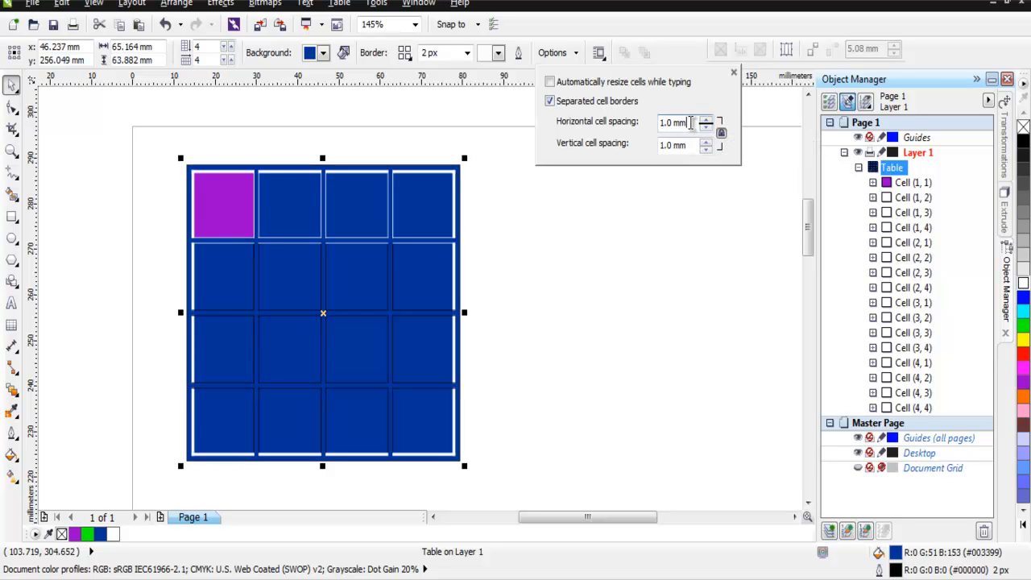
type("2")
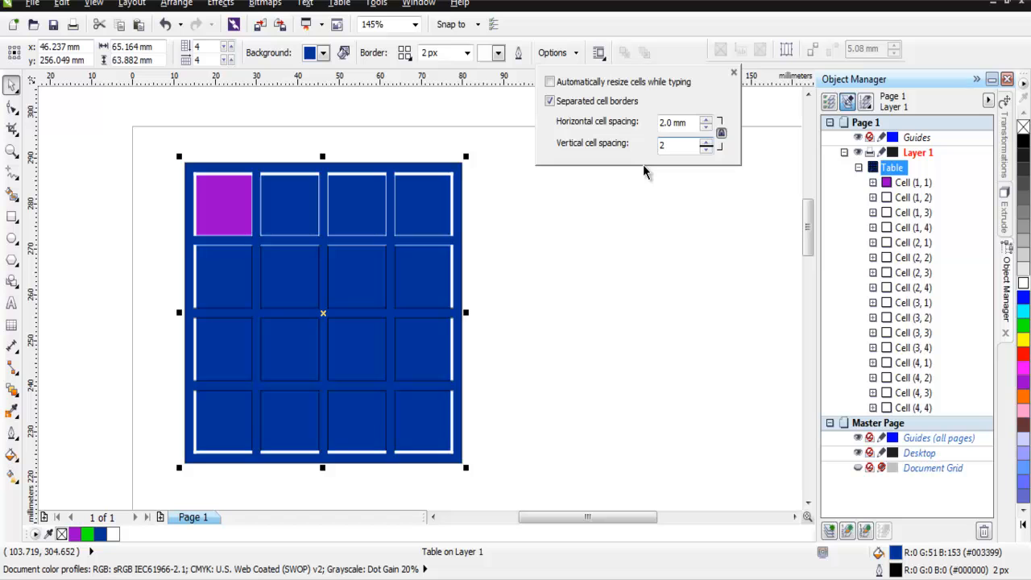
left_click(552, 52)
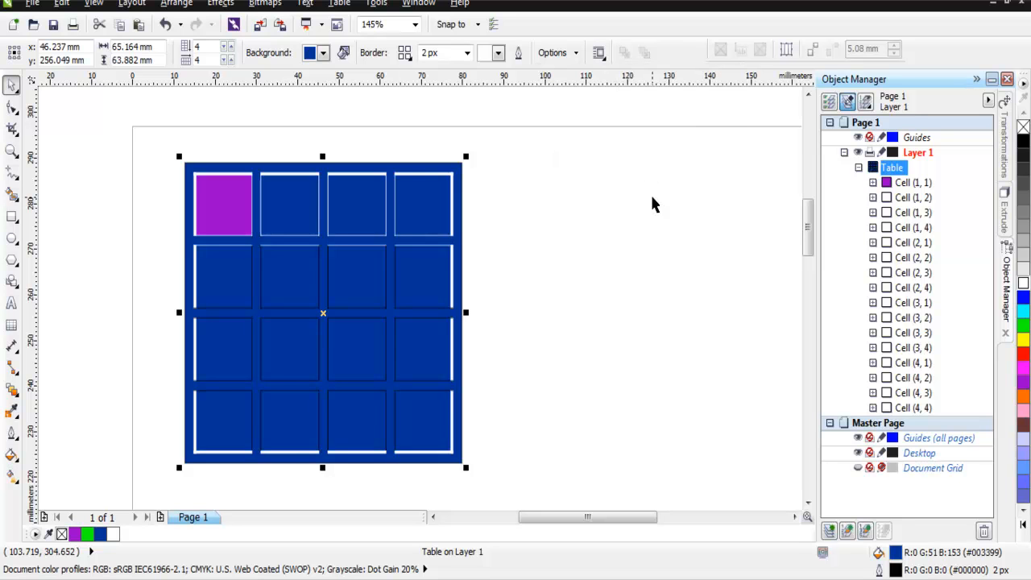
mouse_move(315, 244)
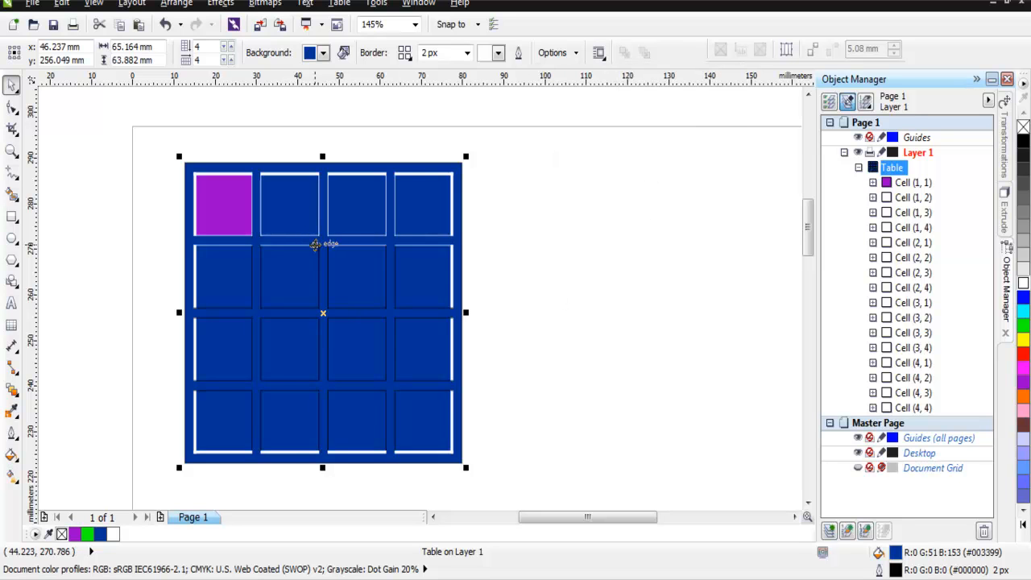
mouse_move(495, 357)
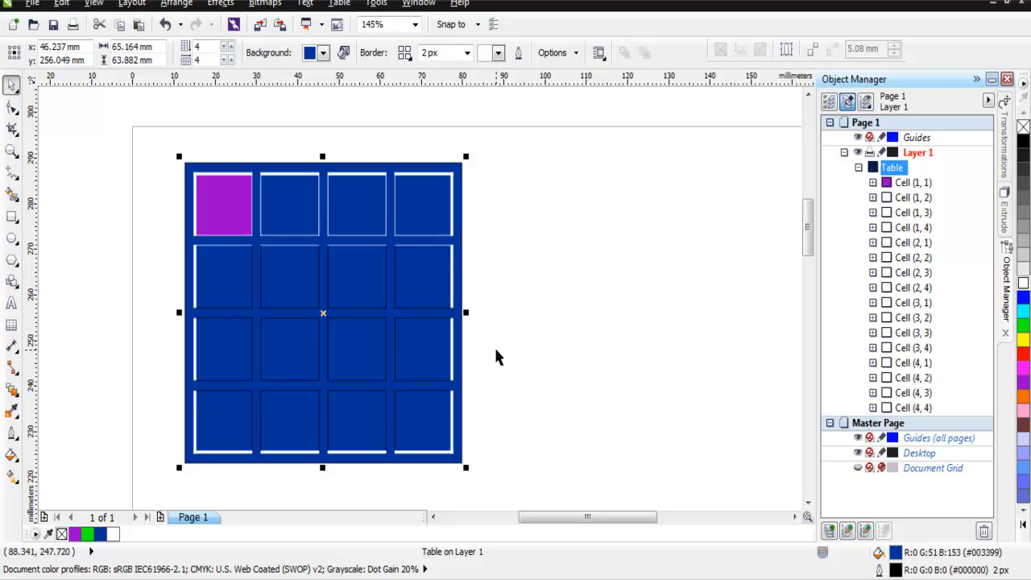
mouse_move(480, 346)
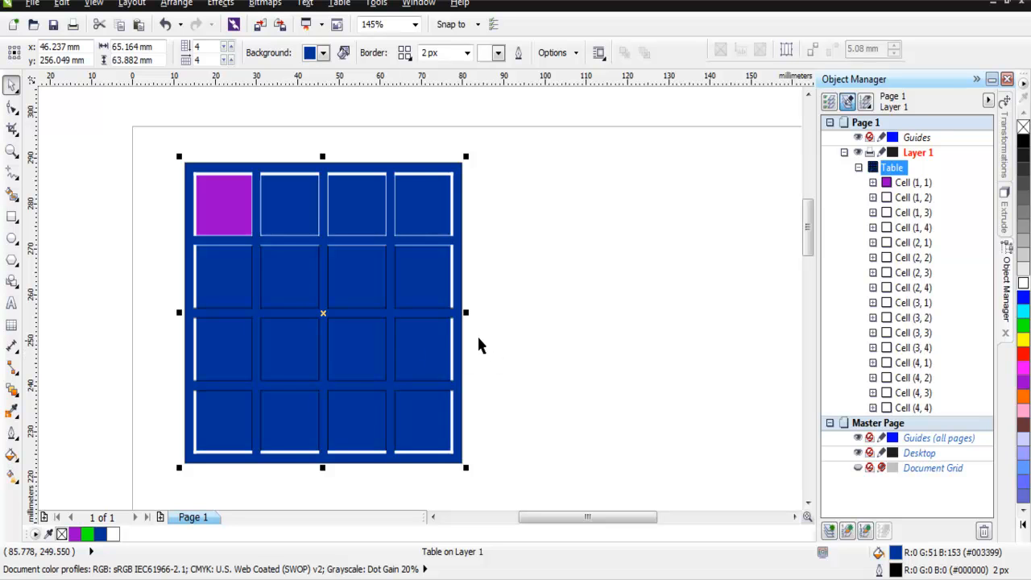
mouse_move(516, 362)
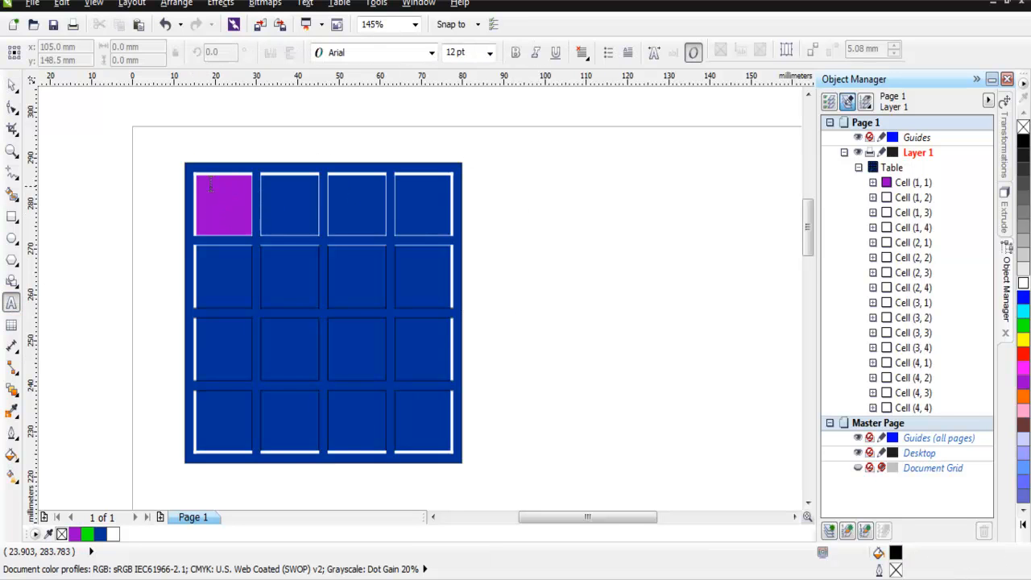
- Place a paragraph text object inside the purple cell (1,1), then double-click the table
left_click(223, 204)
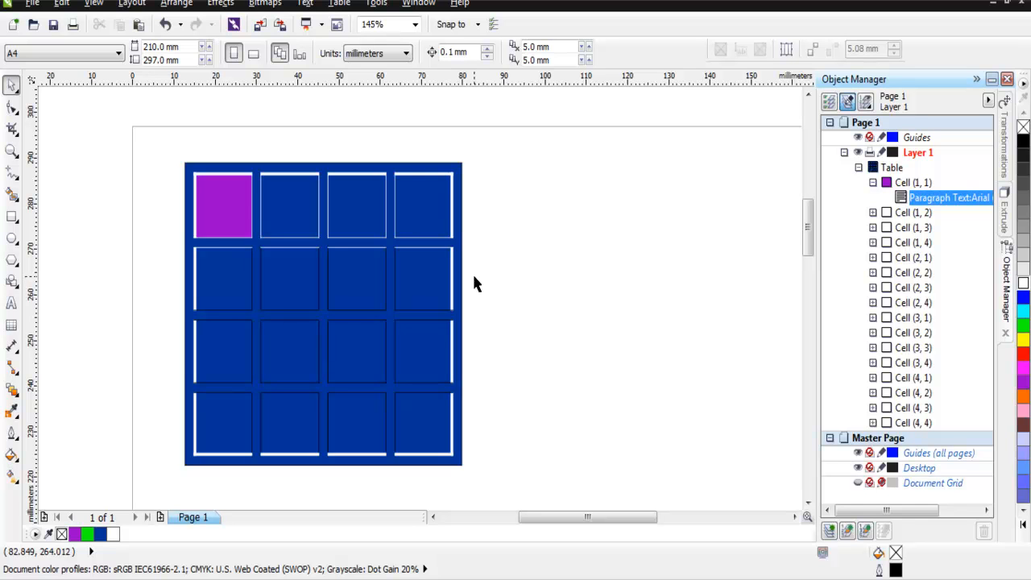
mouse_move(226, 224)
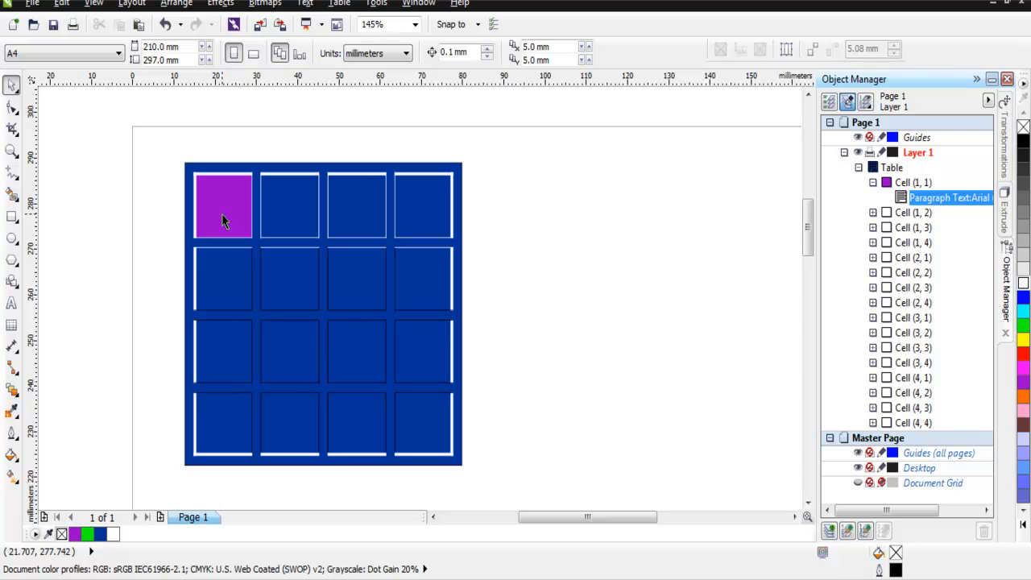
mouse_move(215, 196)
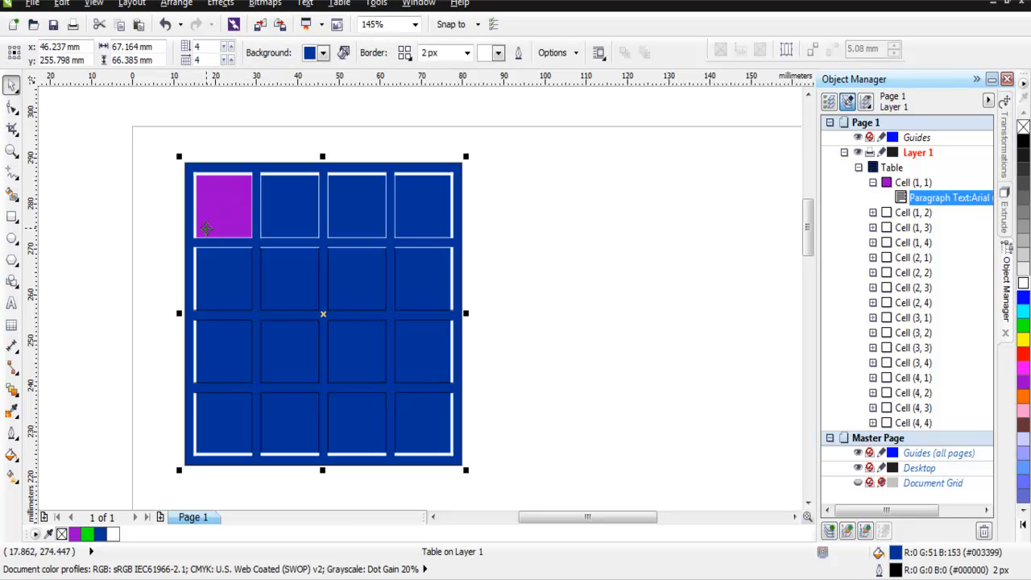
double_click(223, 206)
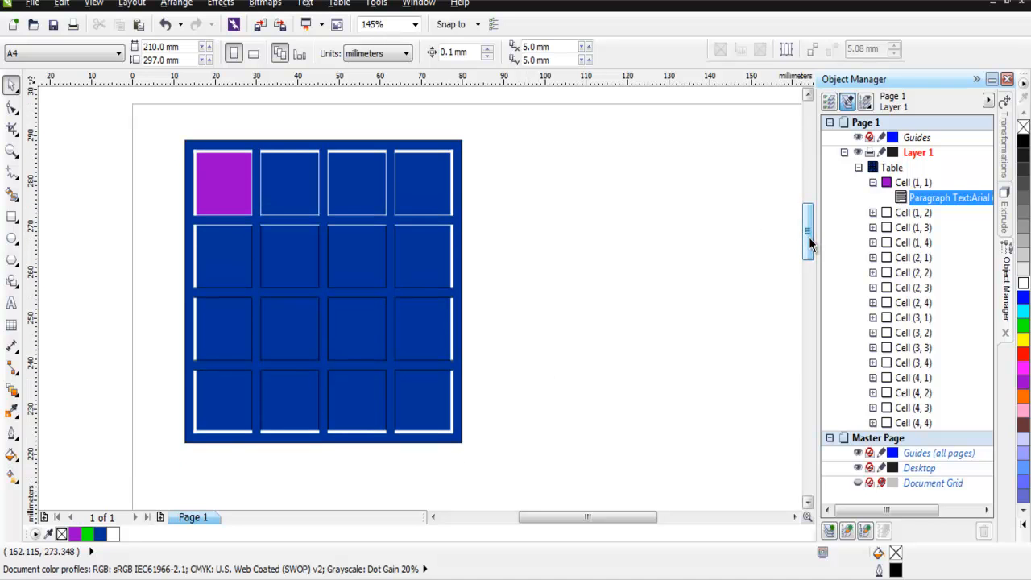
mouse_move(633, 232)
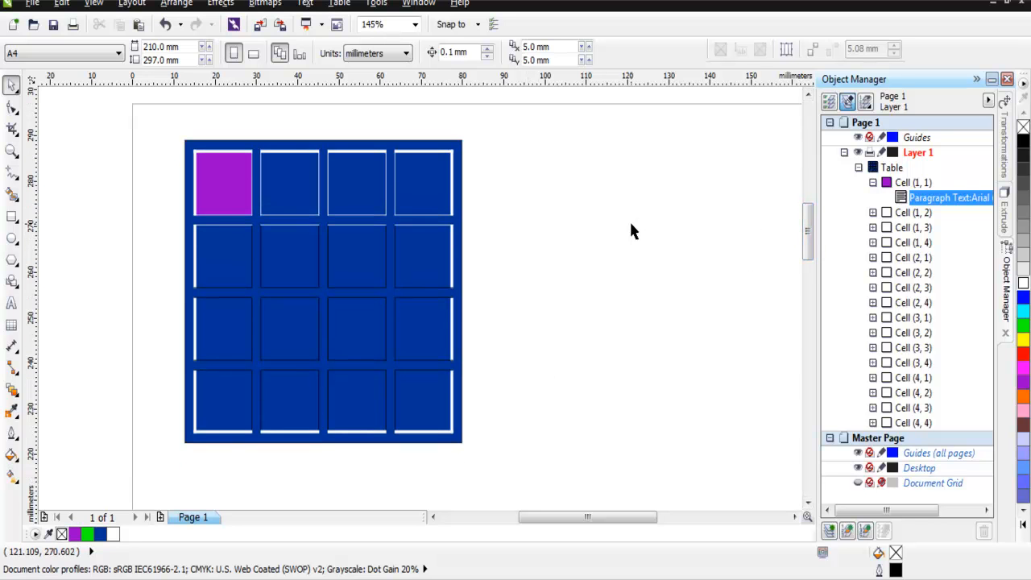